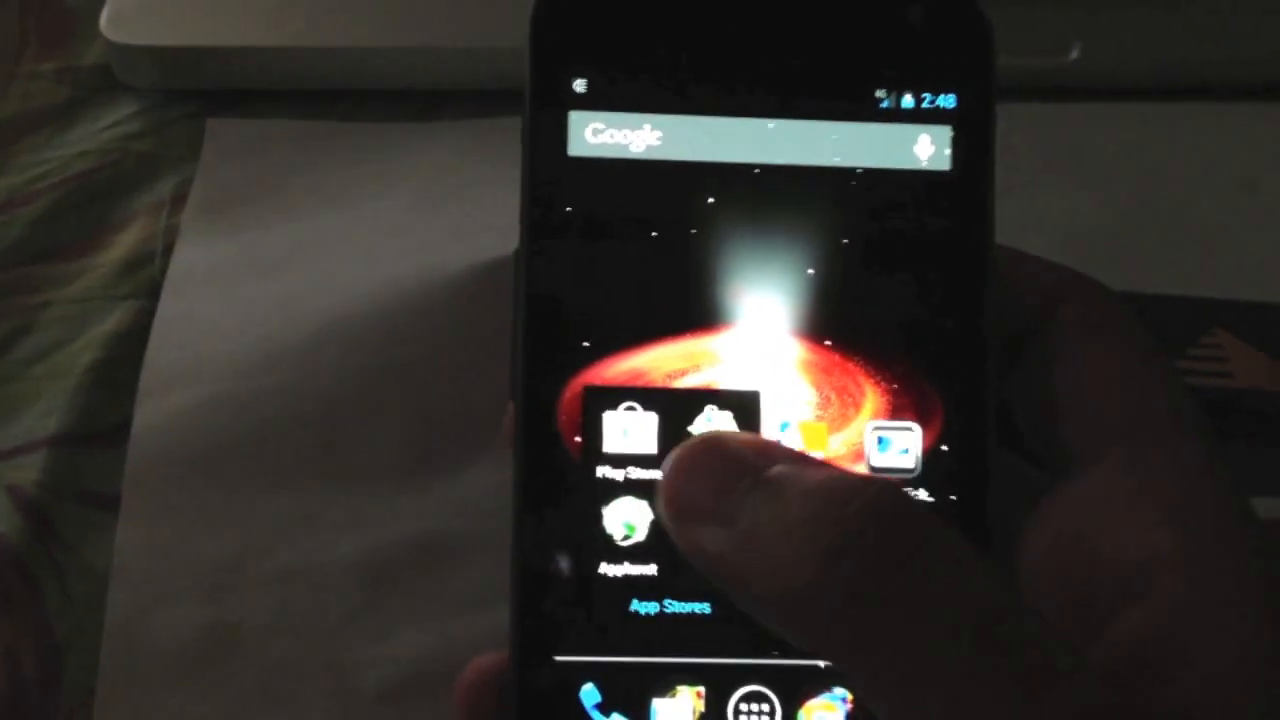
# - Launch Google Play Store from the App Stores folder
pyautogui.click(630, 440)
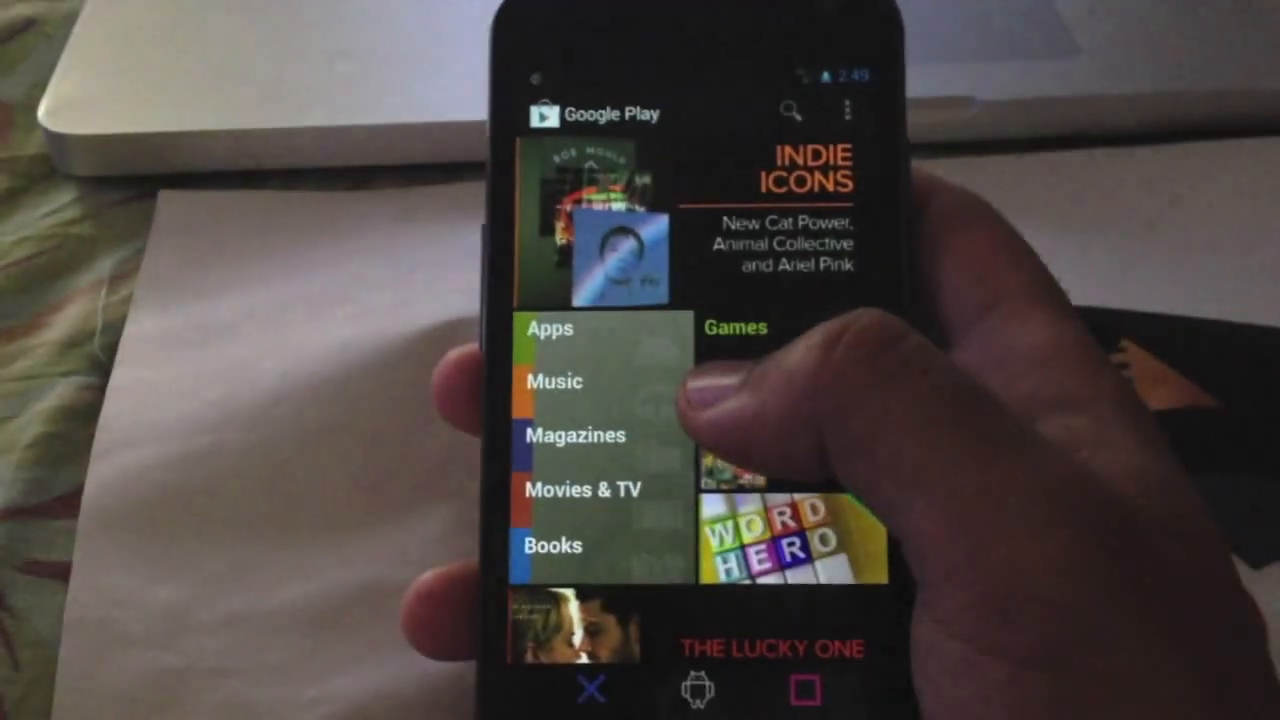
# - Leave Google Play for the home page showing xda premium and Google apps
pyautogui.click(575, 434)
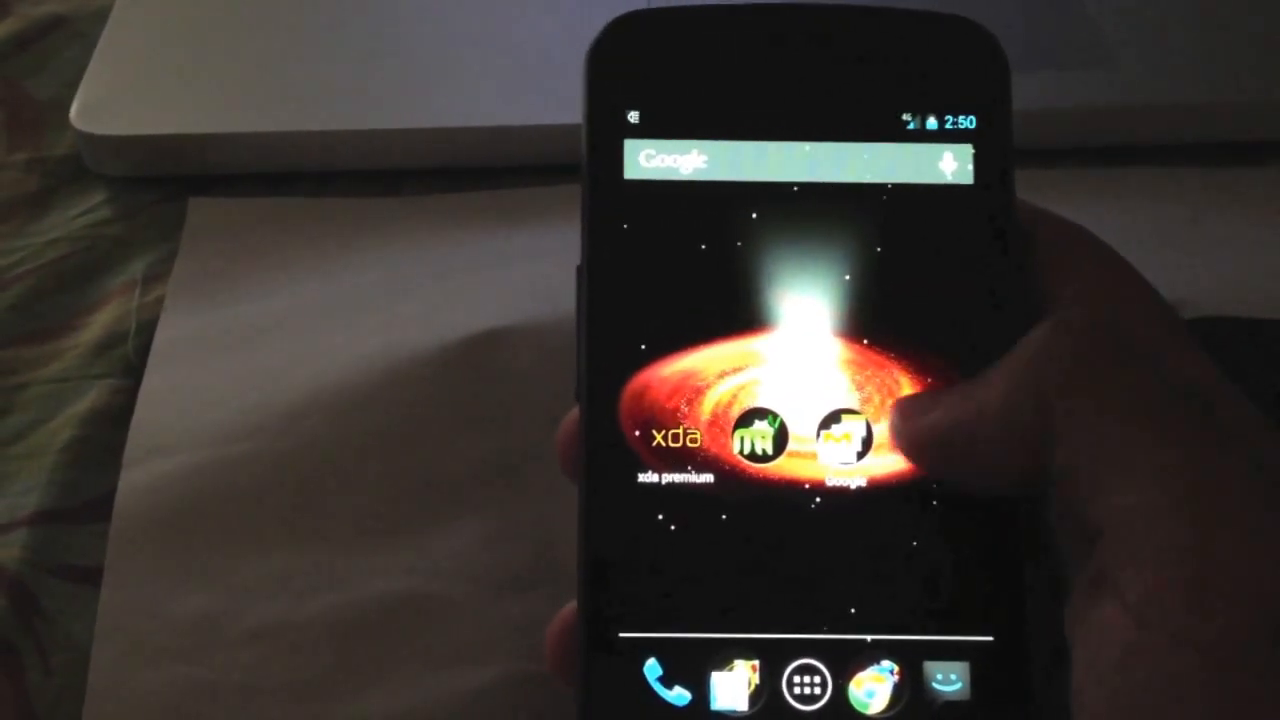
# - Launch ROM Manager v5.0.2.0 from the unnamed home-screen folder
pyautogui.click(840, 435)
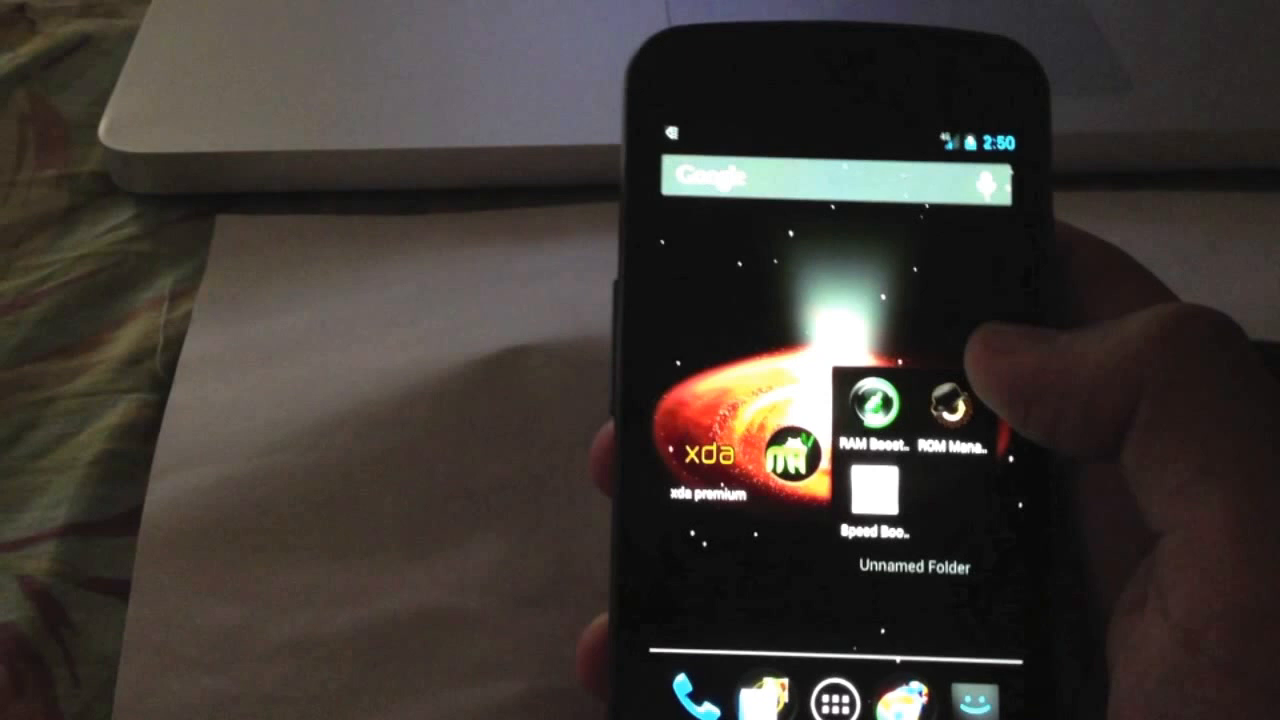
pyautogui.click(958, 415)
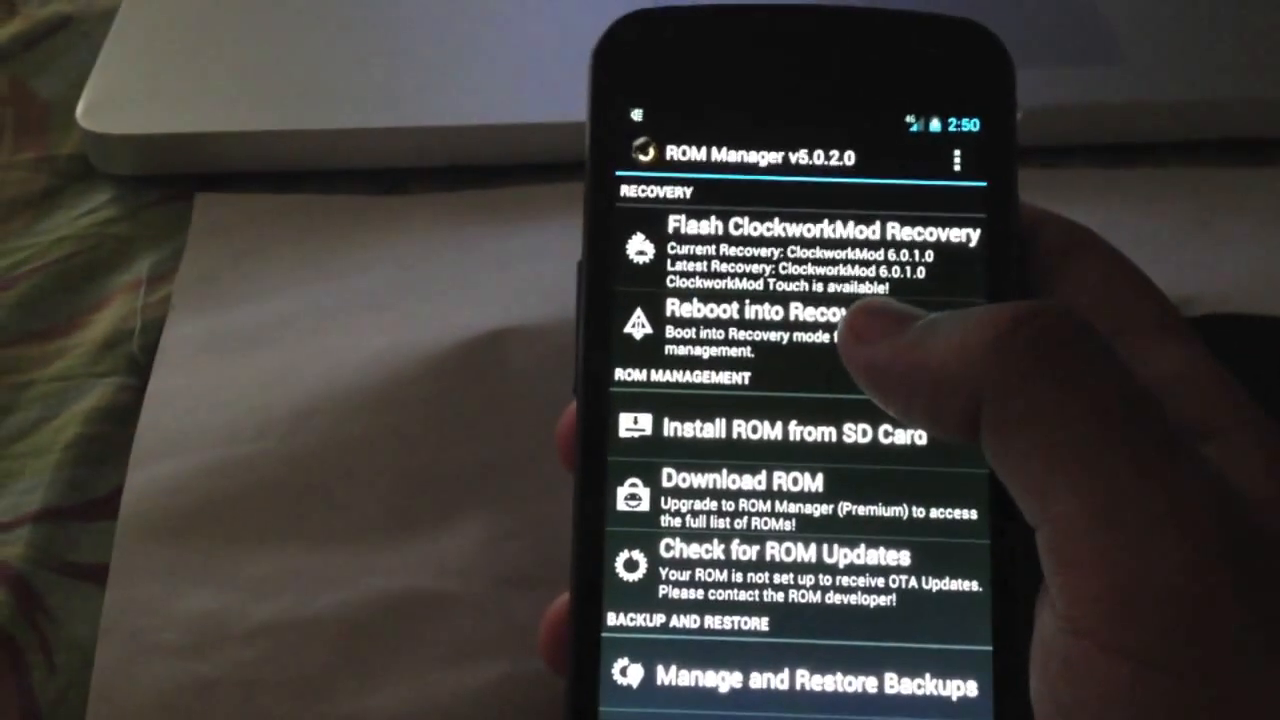
pyautogui.click(770, 320)
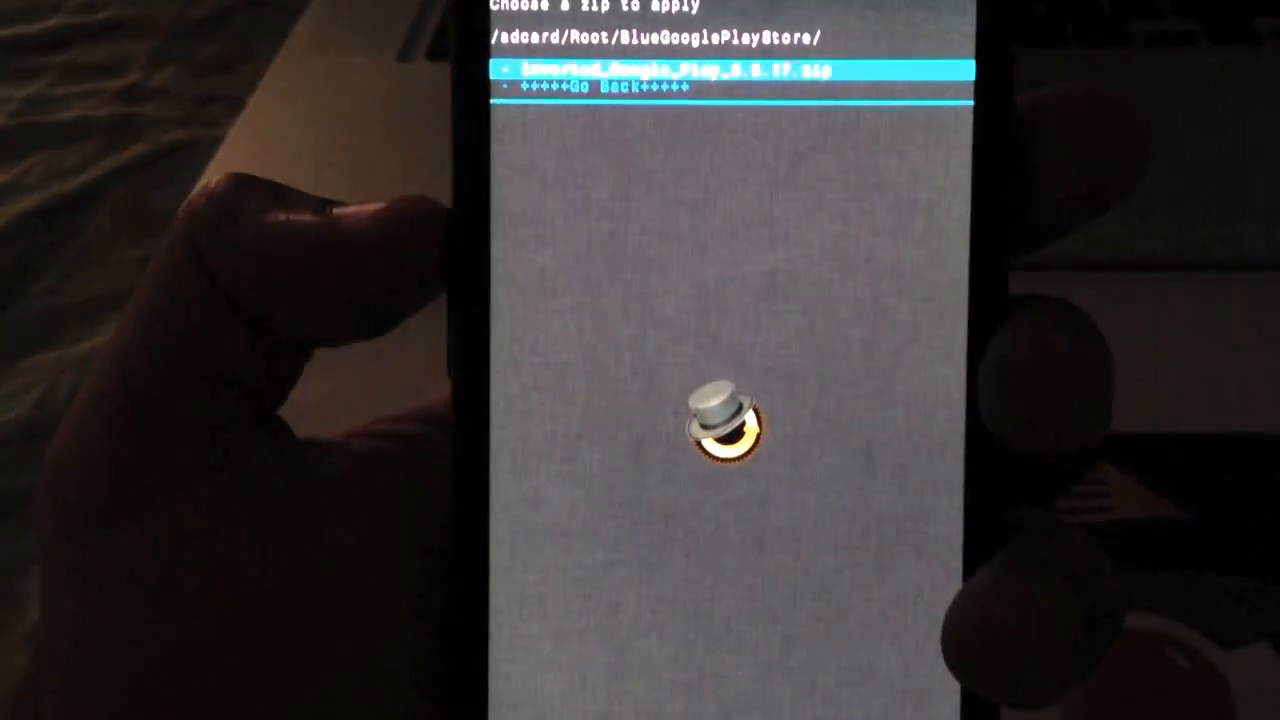
# - Select the Inverted Google Play zip in Root/BlueGooglePlayStore for installation
pyautogui.click(670, 68)
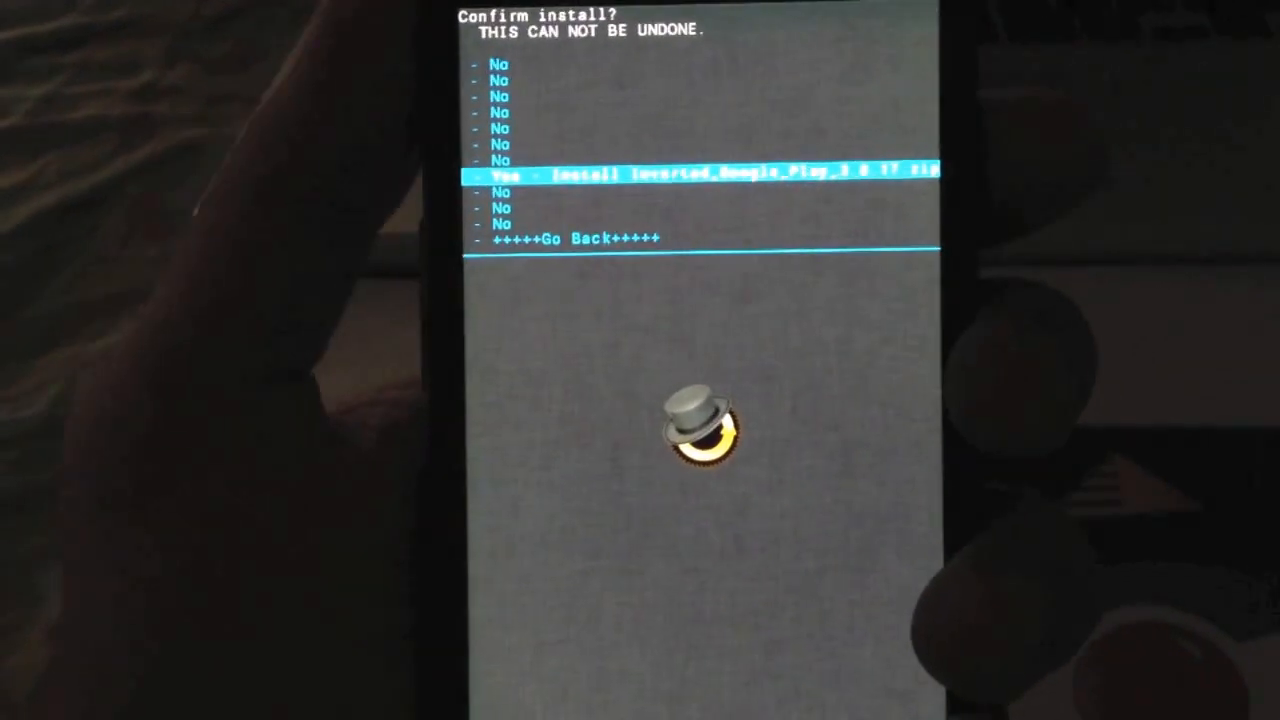
# - Choose 'Yes - Install Inverted_Google_Play…zip' to flash the package
pyautogui.click(690, 170)
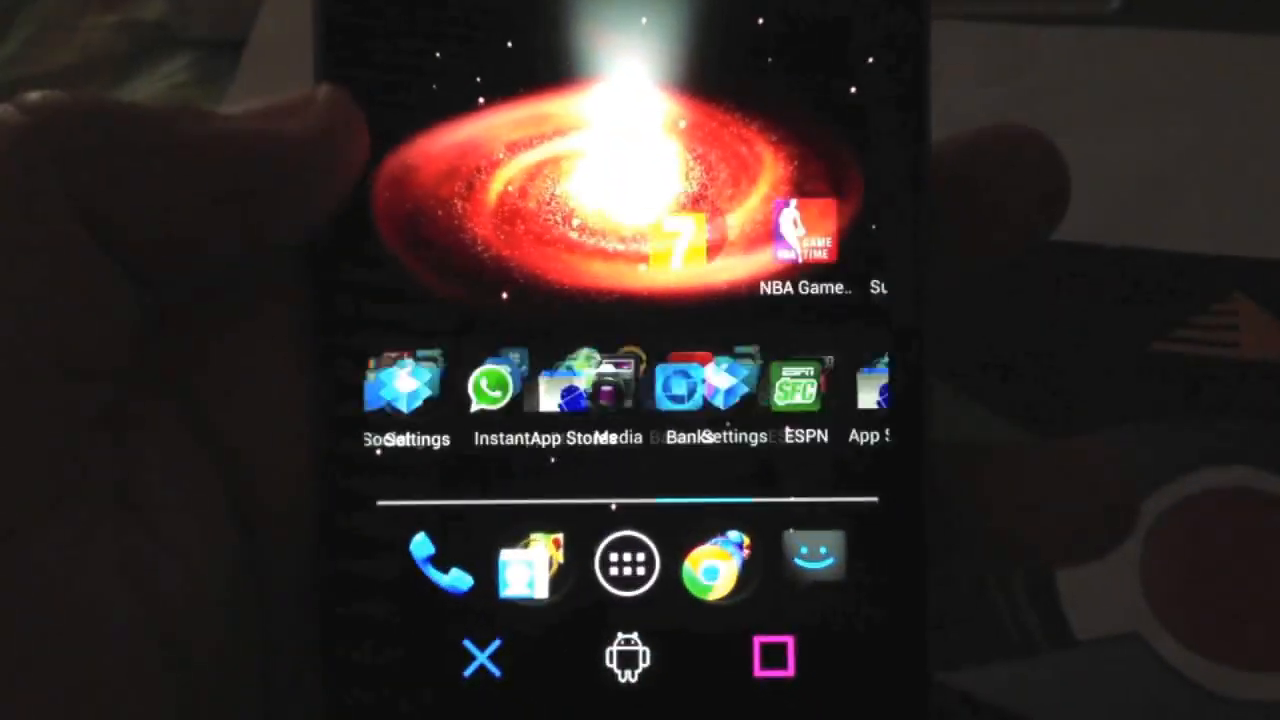
# - Swipe to the home page with NBA Game Time, App Stores, Banks and ESPN
pyautogui.hscroll(-3)
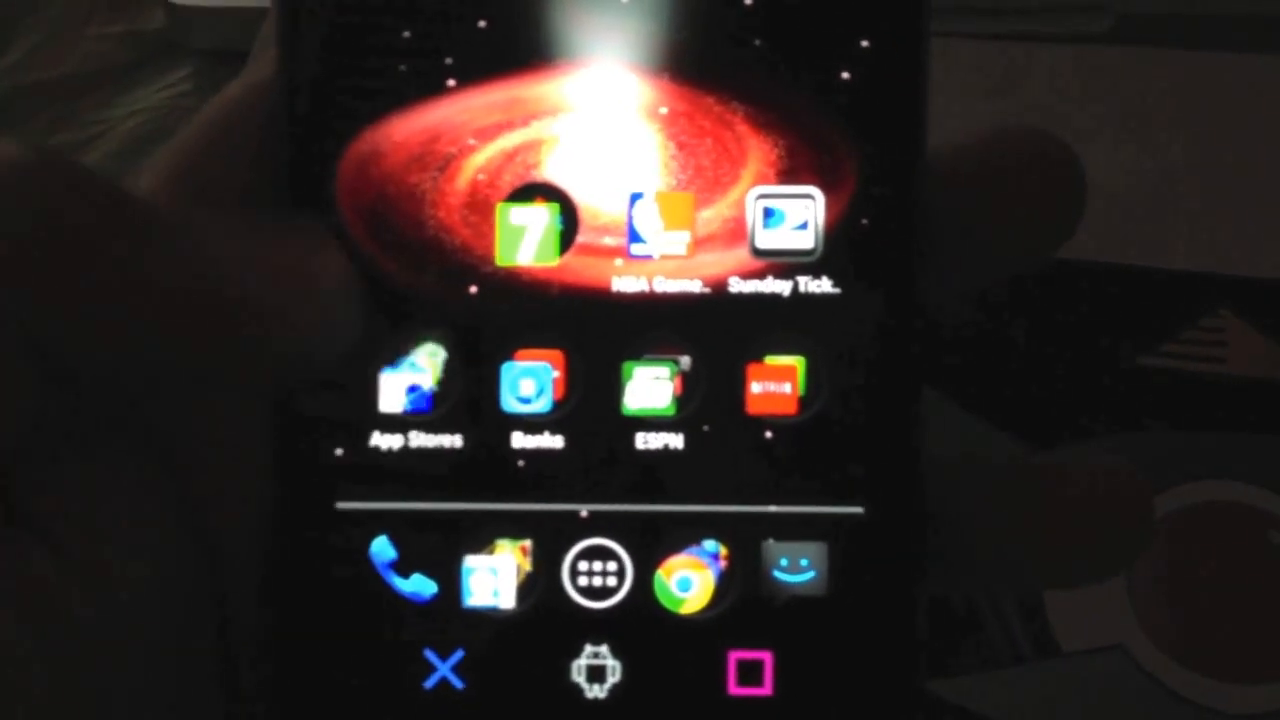
# - Launch the newly flashed Play Store from the App Stores folder
pyautogui.click(413, 390)
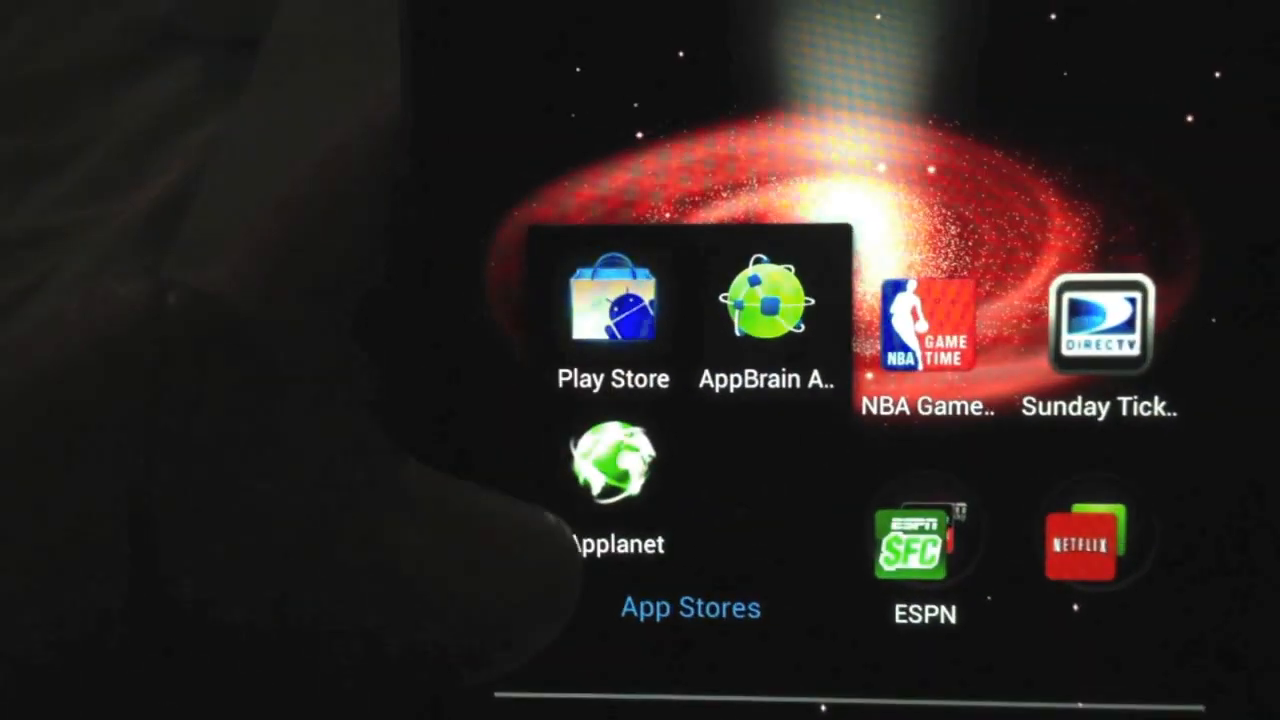
pyautogui.click(612, 315)
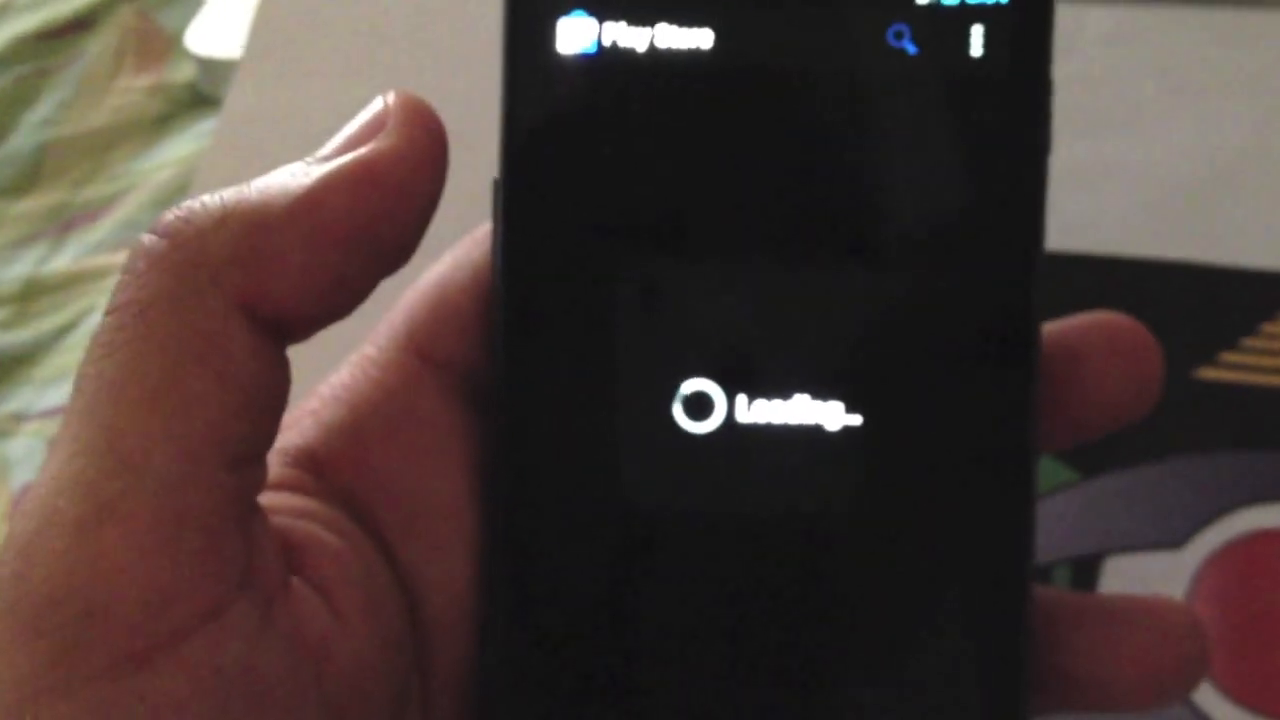